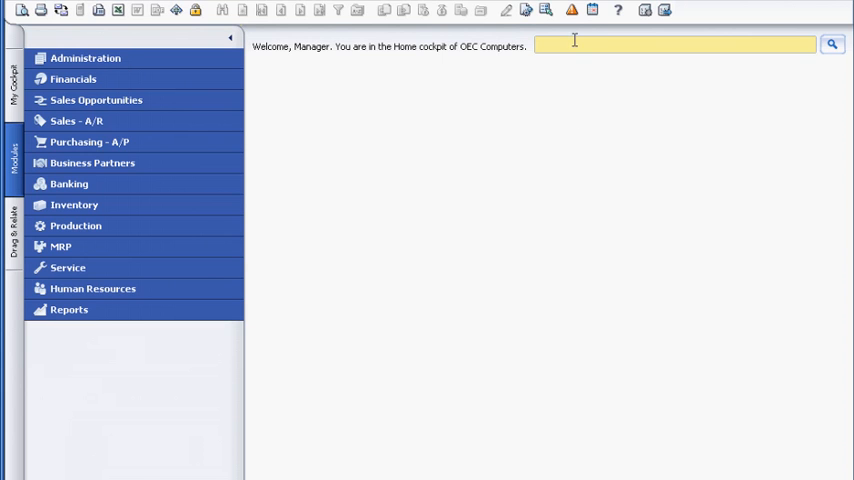
Open the Messages/Alert Overview inbox to see the phone call reminder.
left_click(571, 10)
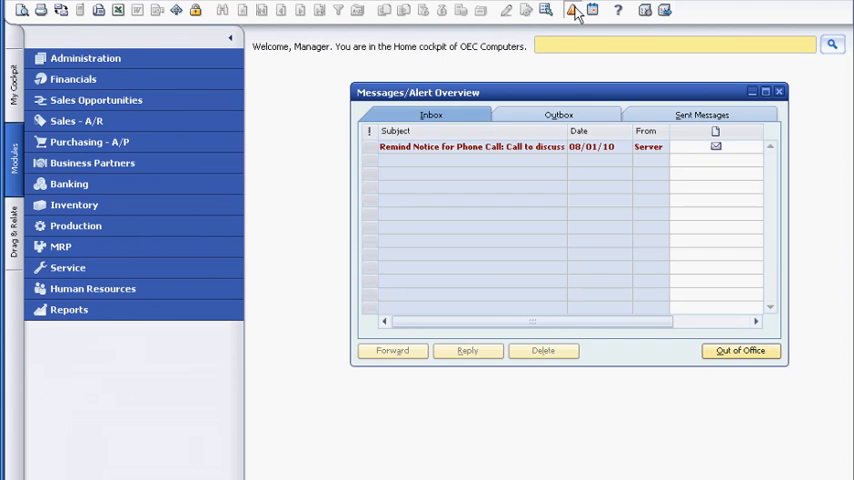
mouse_move(573, 10)
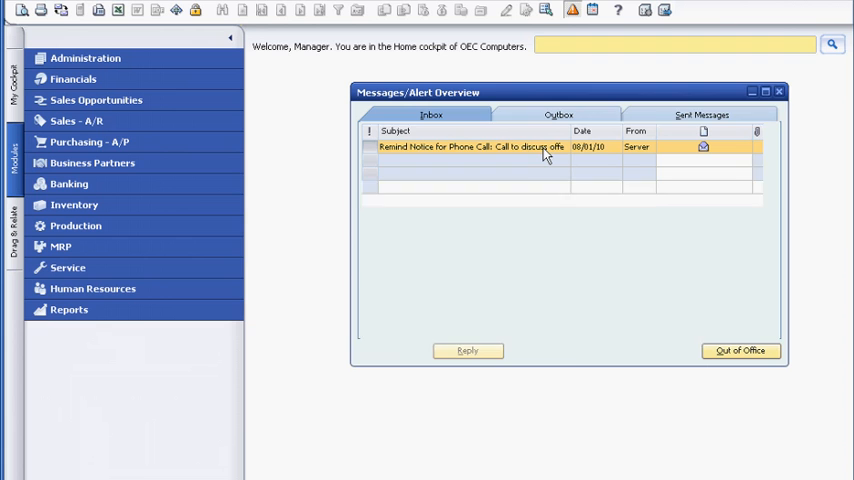
Open Earthshaker Corporation from the reminder and list its four open phone call activities.
double_click(470, 147)
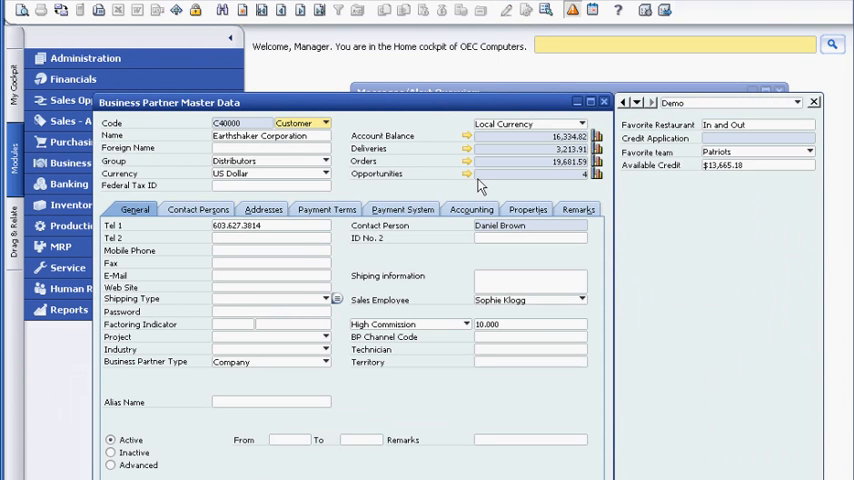
mouse_move(500, 143)
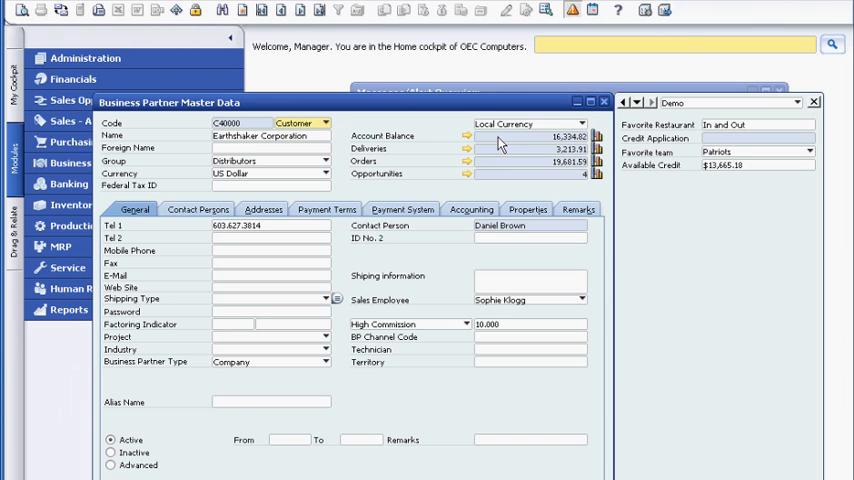
mouse_move(680, 181)
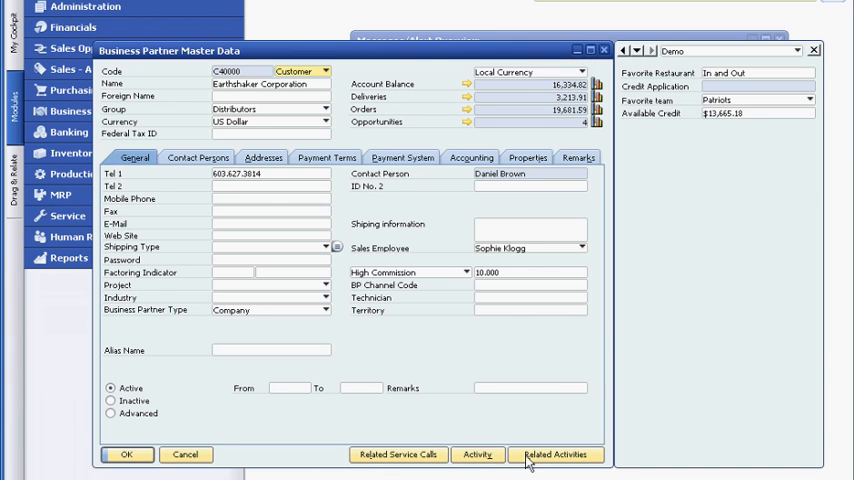
left_click(556, 454)
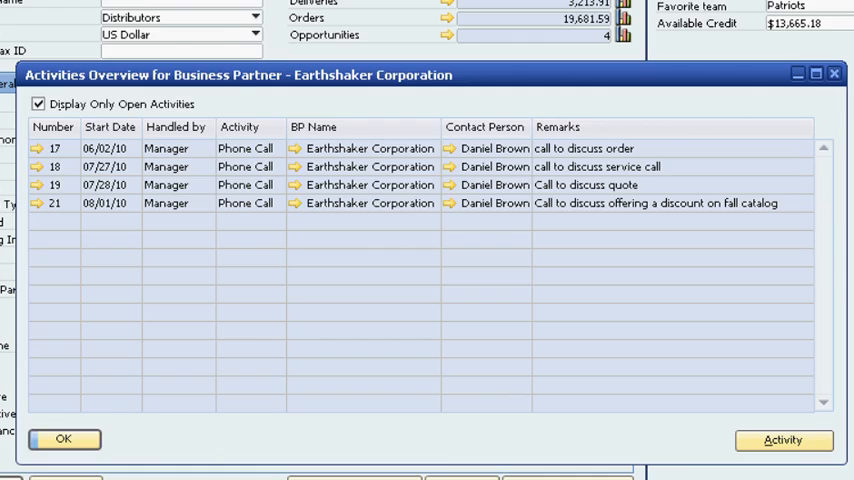
Open the Fall catalogue discount opportunity and draft a Sales Quotation from its Quotation stage.
left_click(63, 439)
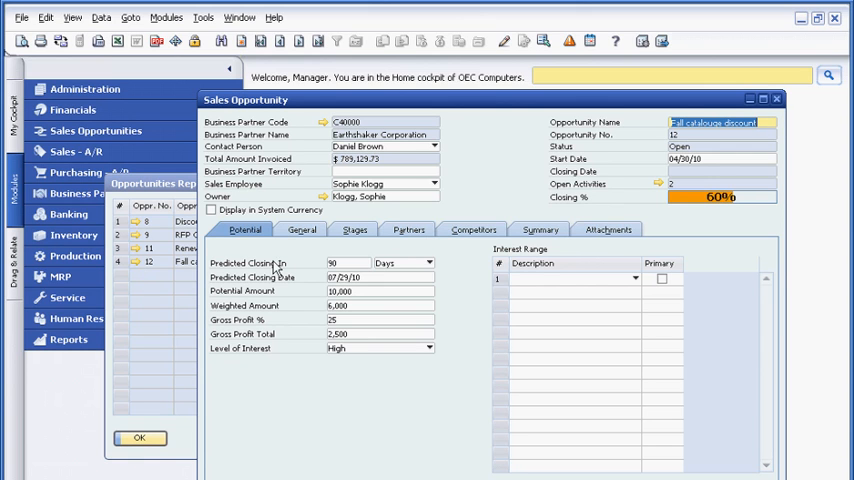
left_click(355, 230)
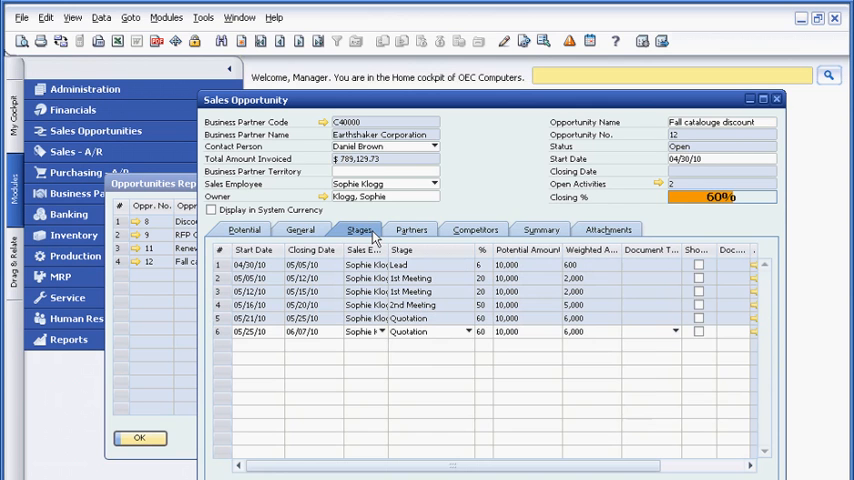
mouse_move(682, 342)
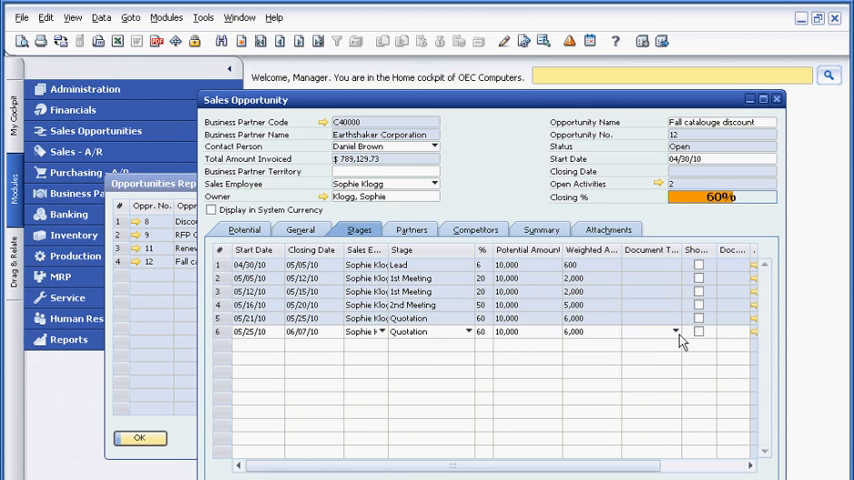
left_click(649, 331)
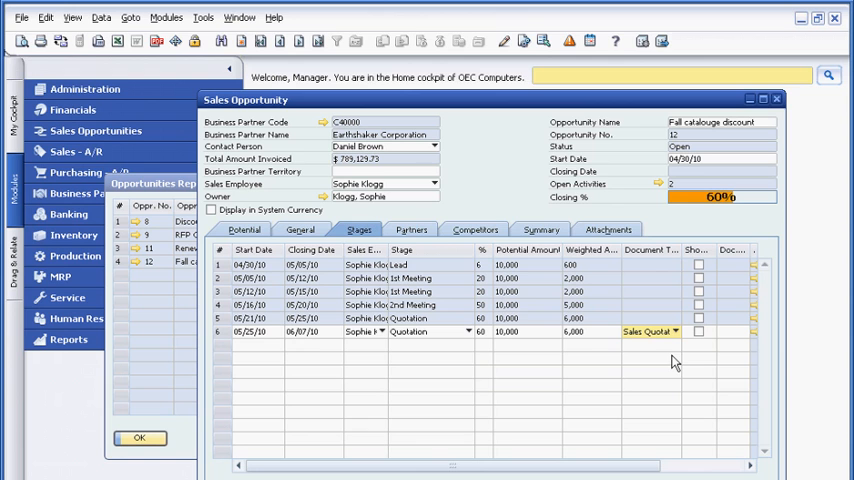
left_click(683, 331)
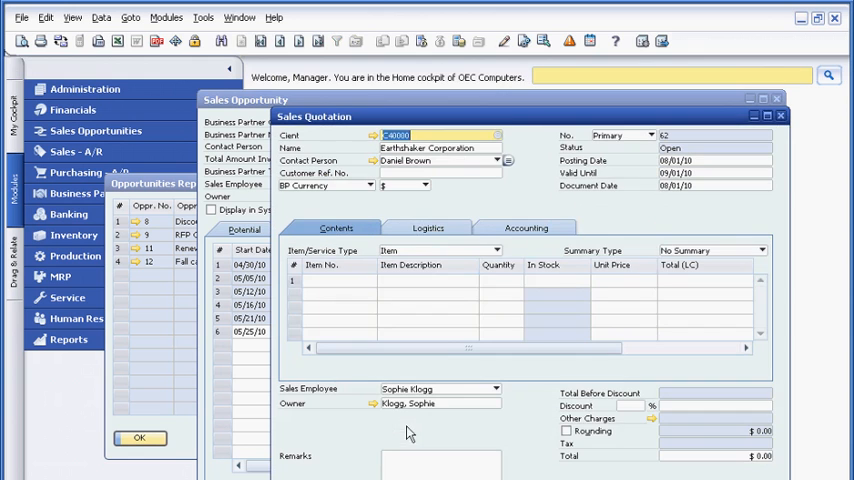
Add the quotation, accept the amount and gross profit update, and update the opportunity.
left_click(370, 281)
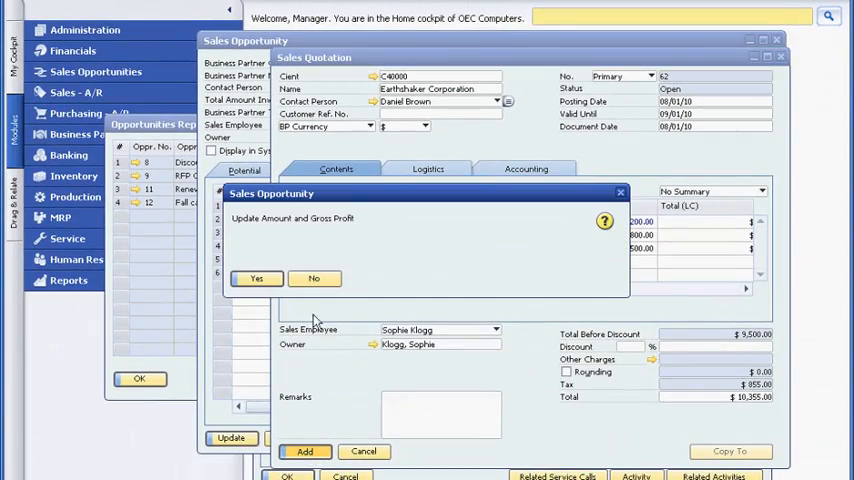
left_click(256, 278)
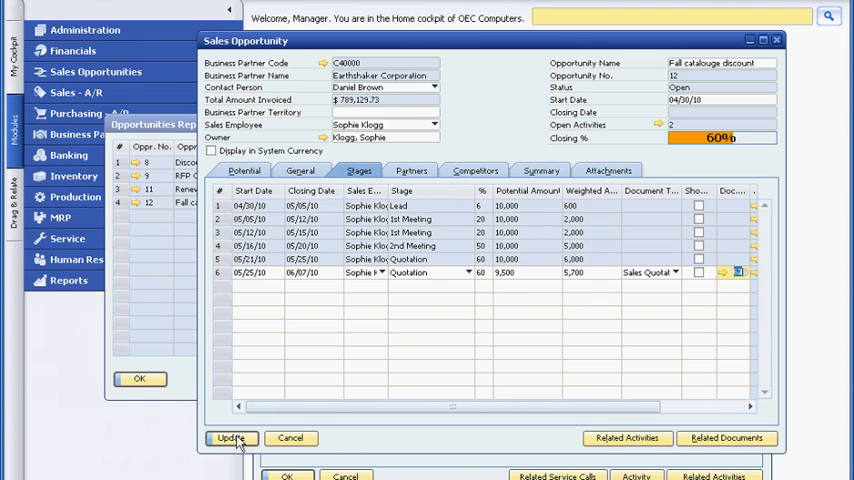
left_click(232, 438)
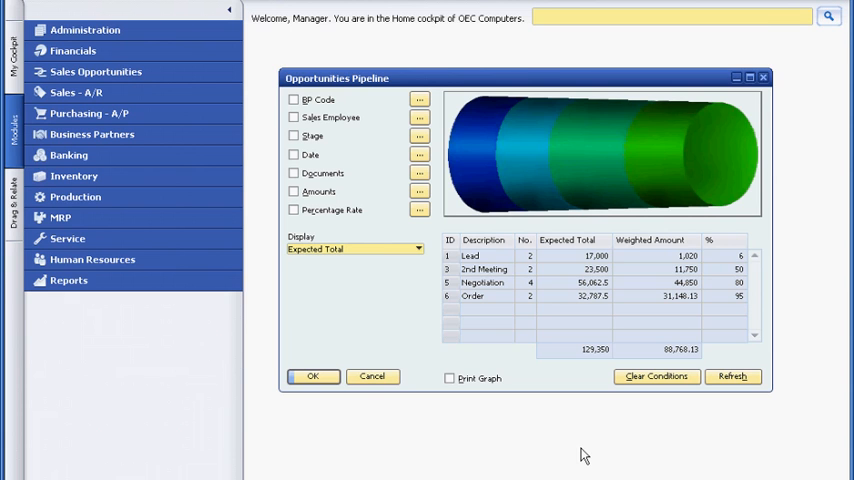
mouse_move(574, 453)
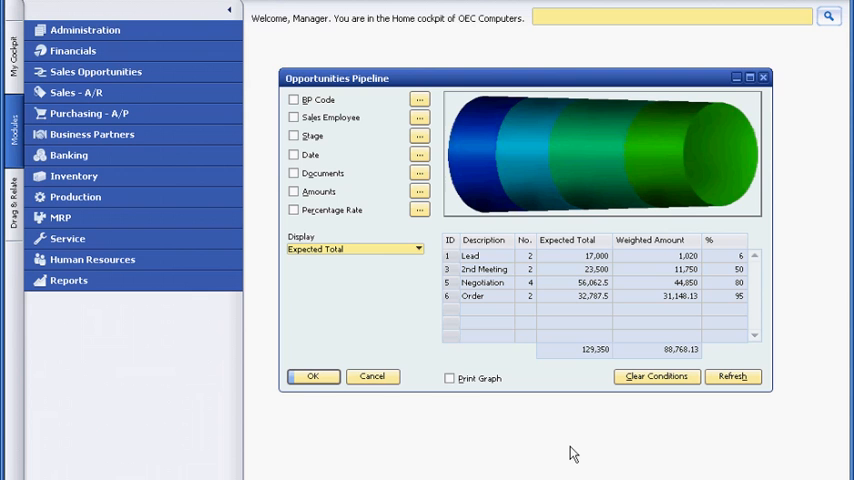
Filter the Opportunities Pipeline by Stage and refresh to show Negotiation and Order.
left_click(419, 135)
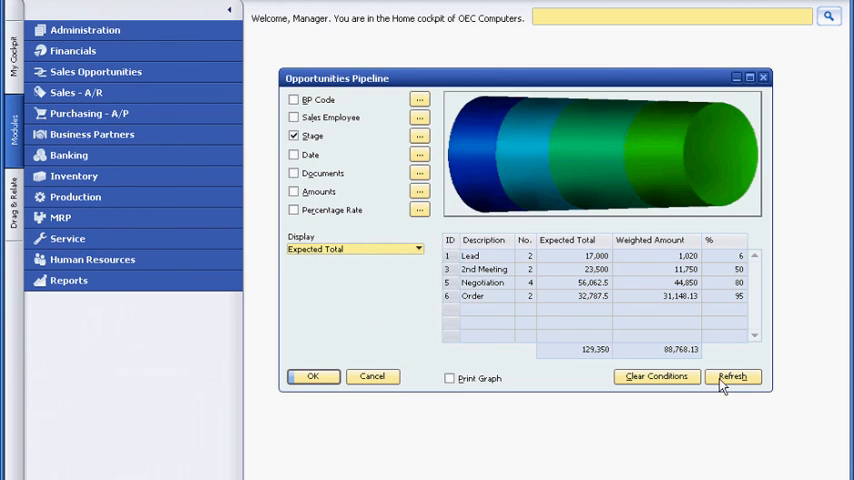
left_click(732, 376)
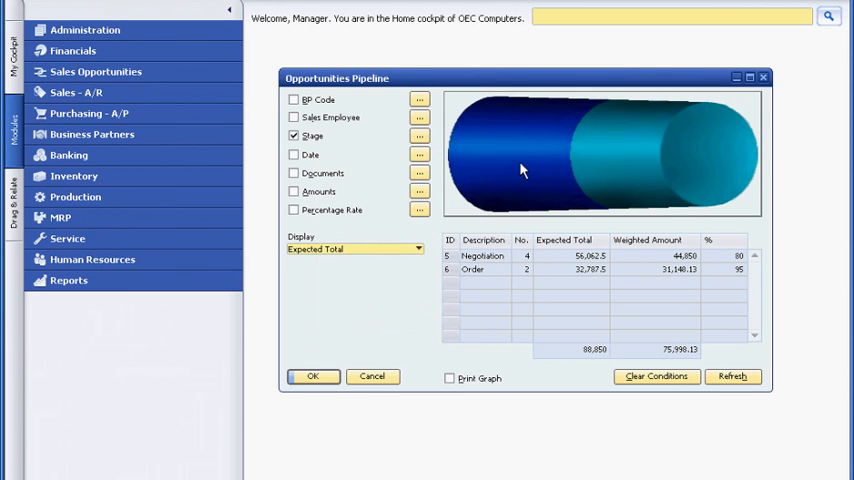
mouse_move(520, 170)
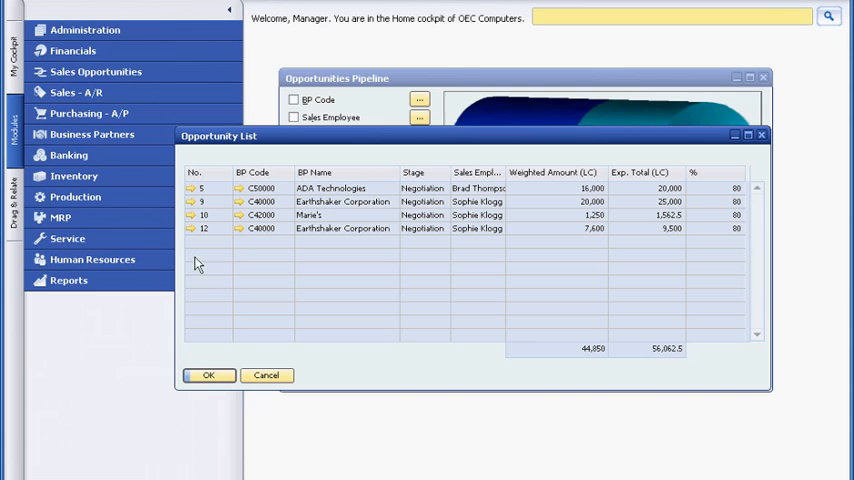
mouse_move(193, 232)
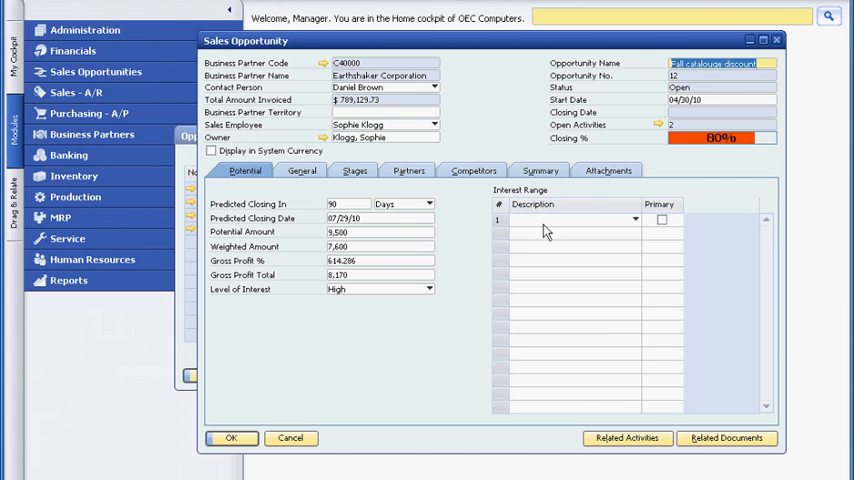
mouse_move(700, 155)
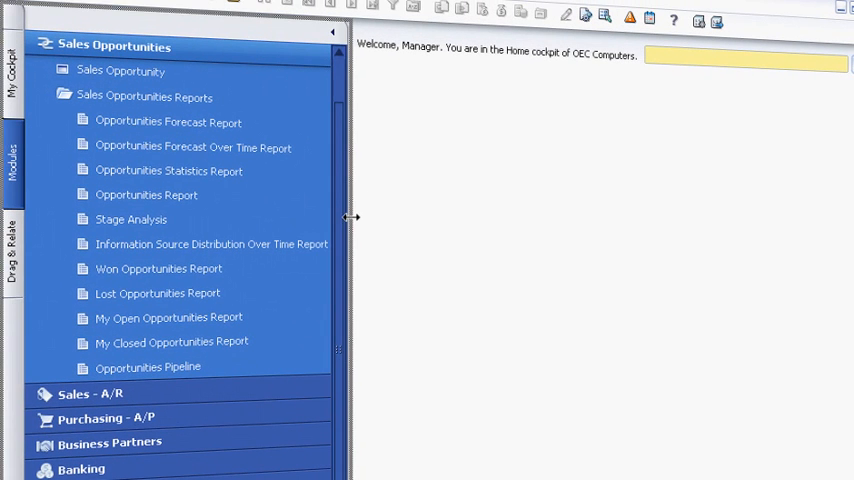
mouse_move(475, 247)
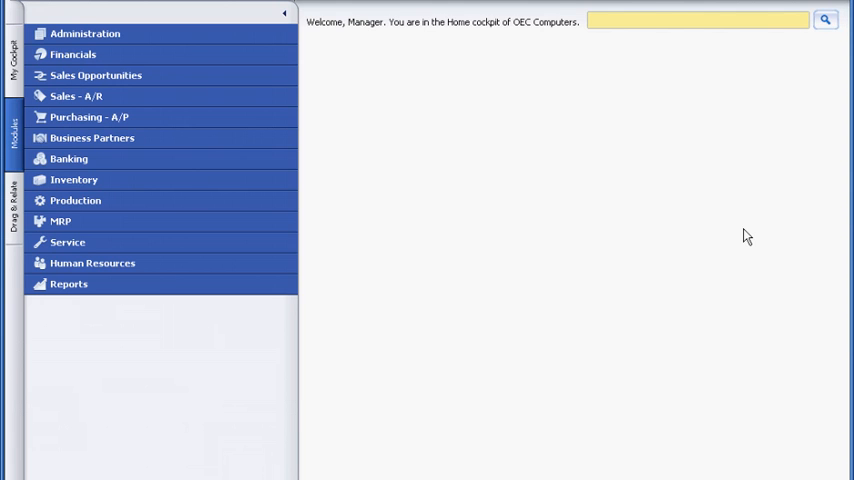
List the three printer solutions in the Solutions Knowledge Base, then cancel the list.
left_click(118, 325)
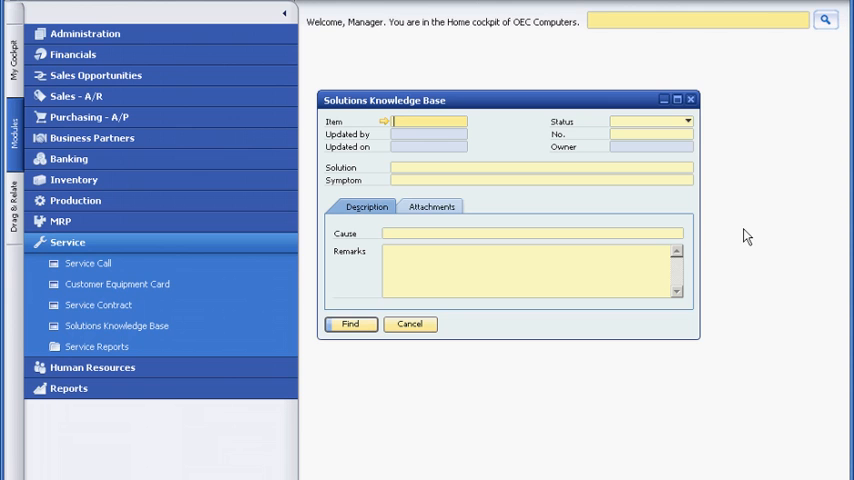
left_click(351, 323)
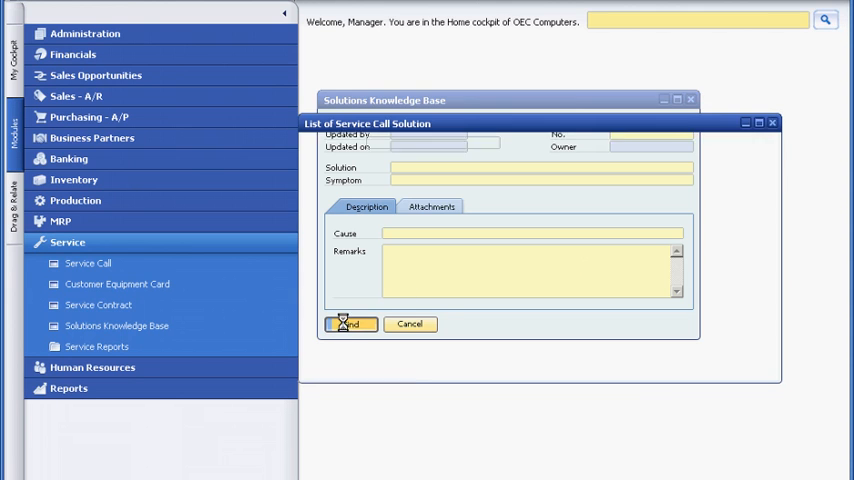
left_click(349, 323)
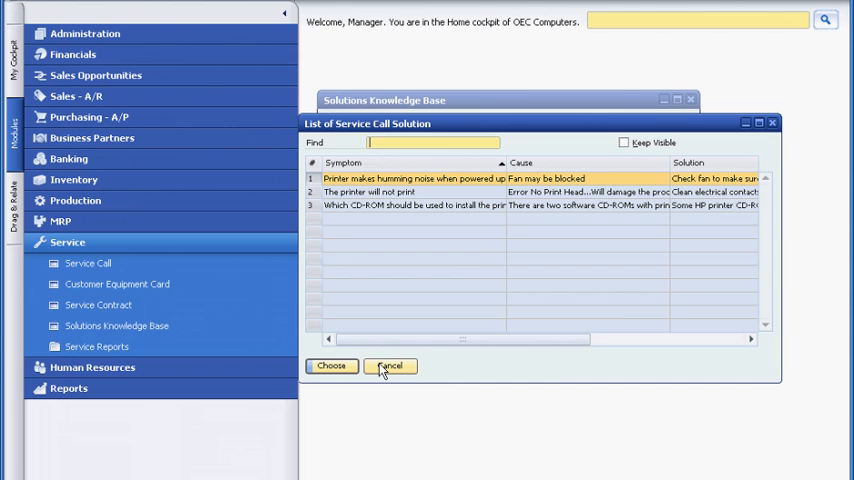
left_click(390, 365)
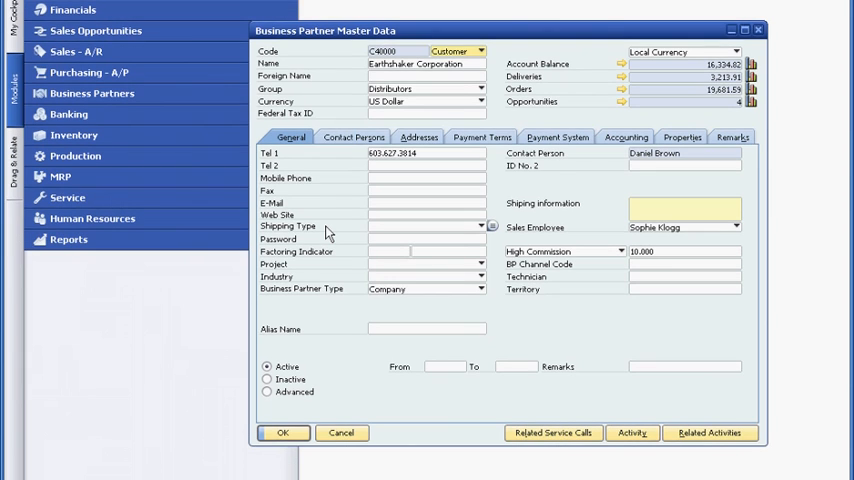
mouse_move(352, 285)
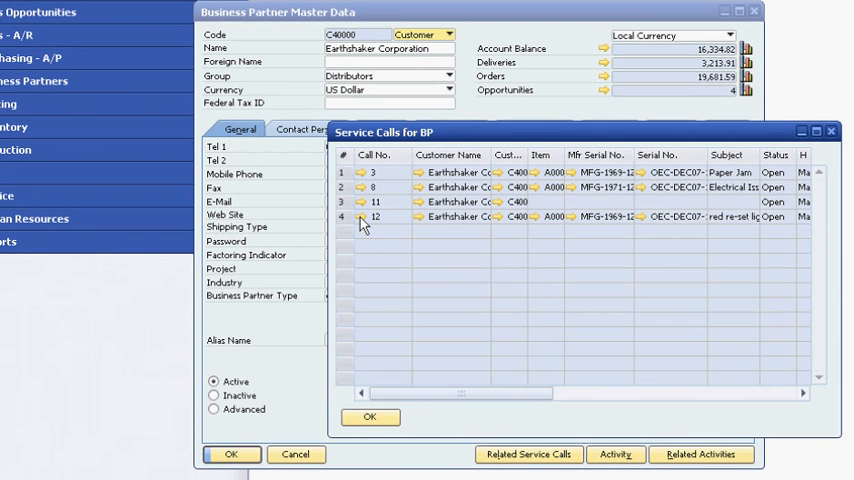
Open service call 12 for Earthshaker Corporation to confirm its Open status.
double_click(377, 216)
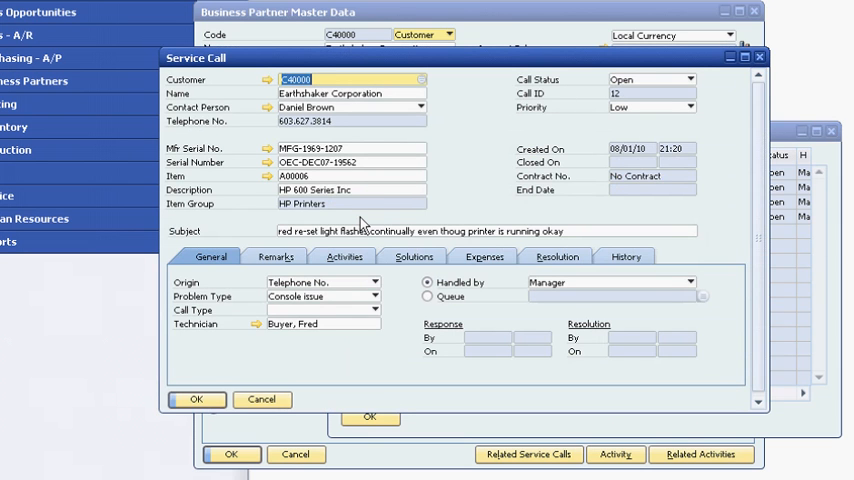
mouse_move(456, 193)
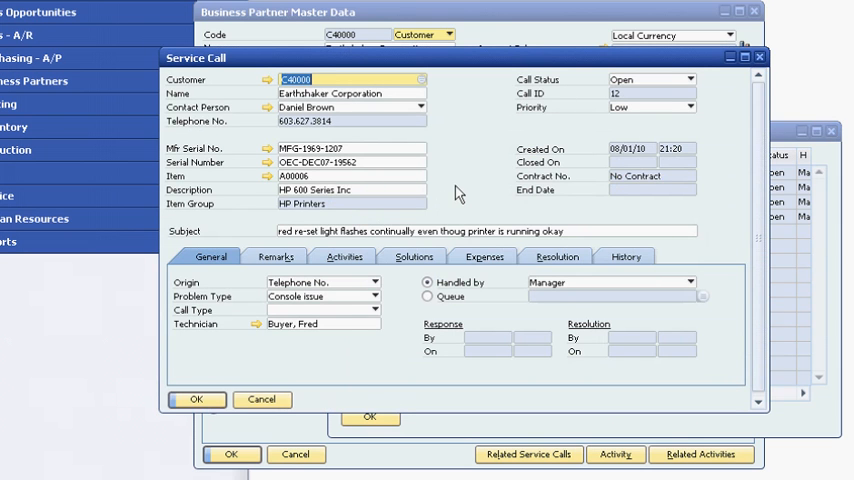